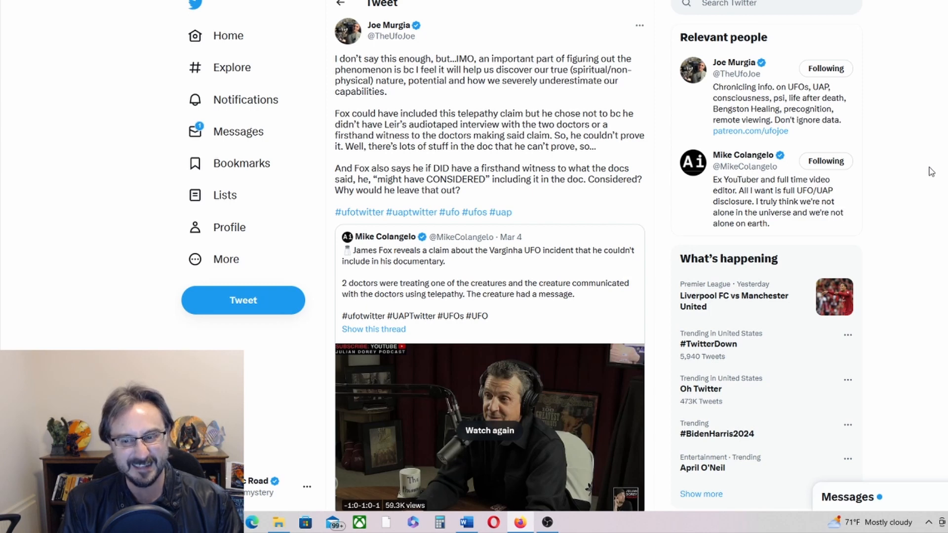
mouse_move(710, 281)
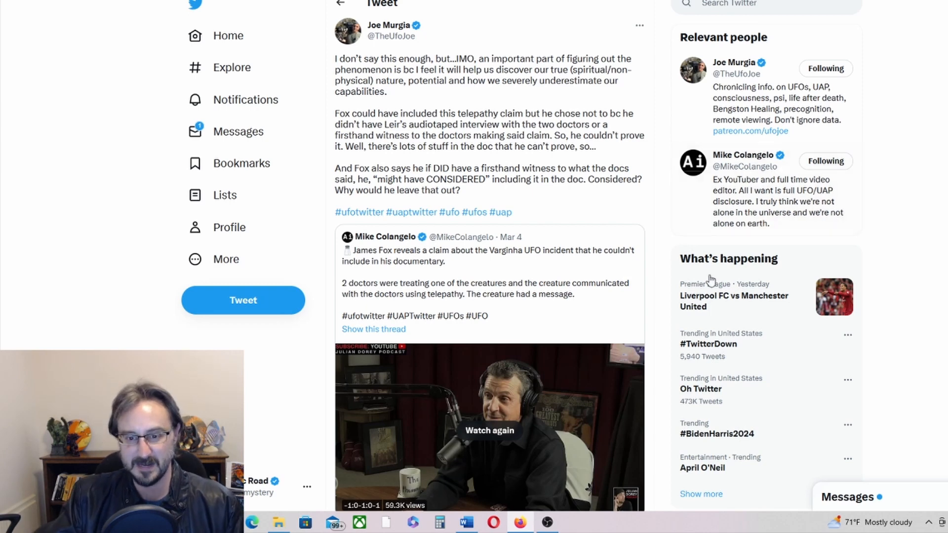
scroll("down", 3)
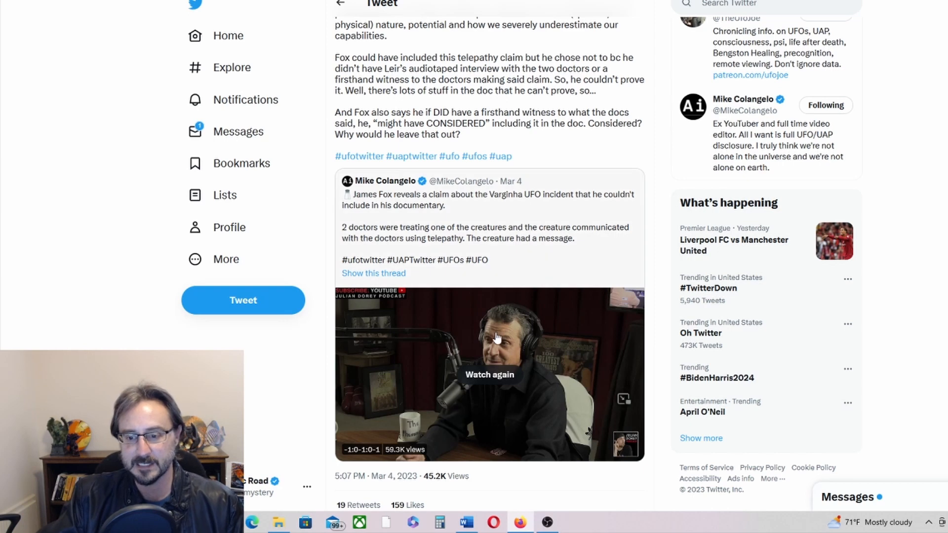
mouse_move(462, 366)
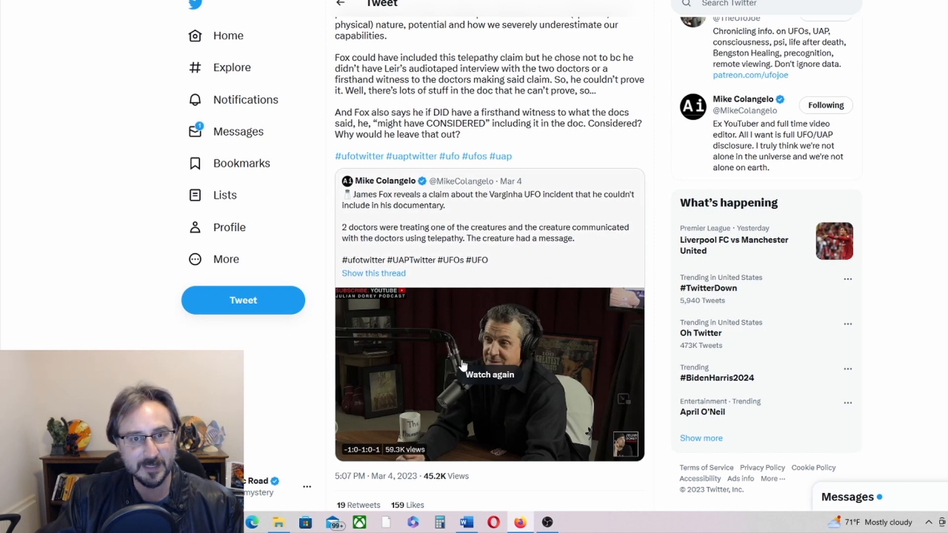
mouse_move(481, 347)
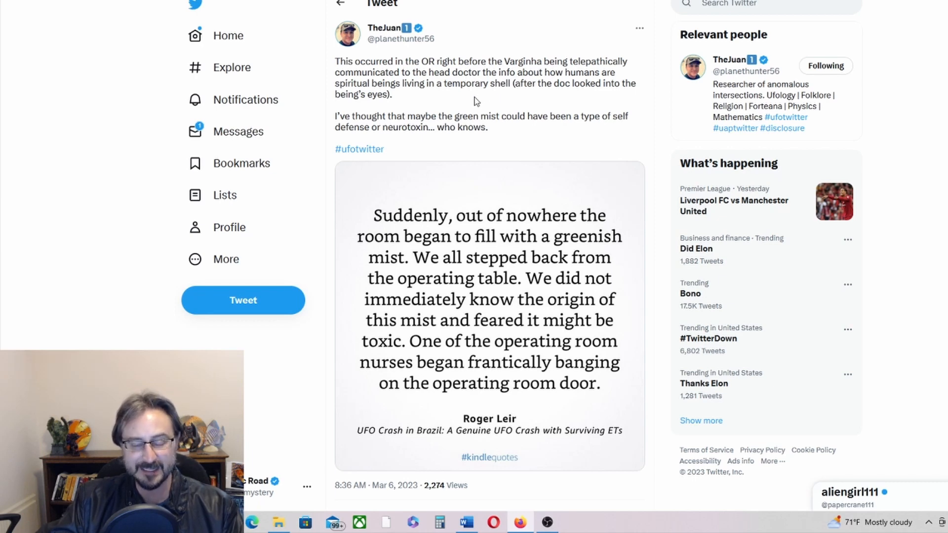
mouse_move(559, 96)
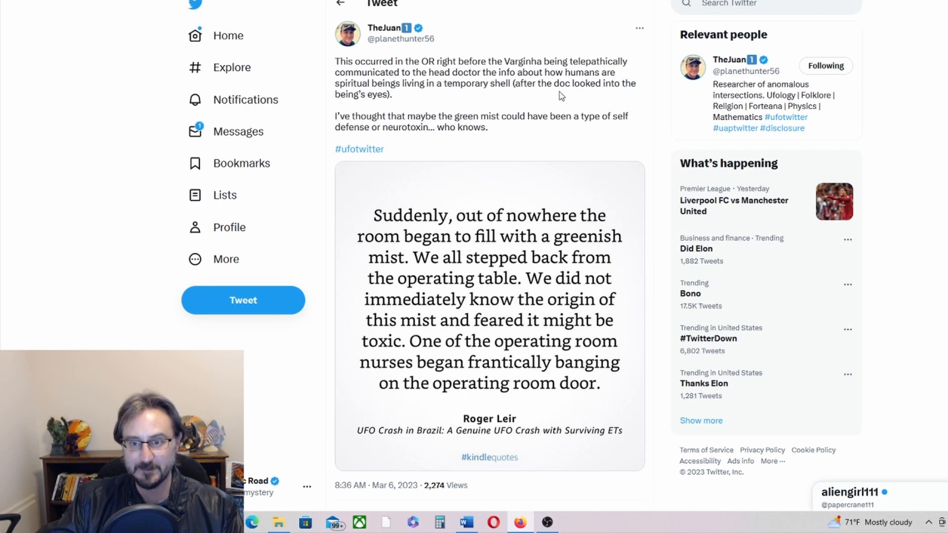
mouse_move(435, 103)
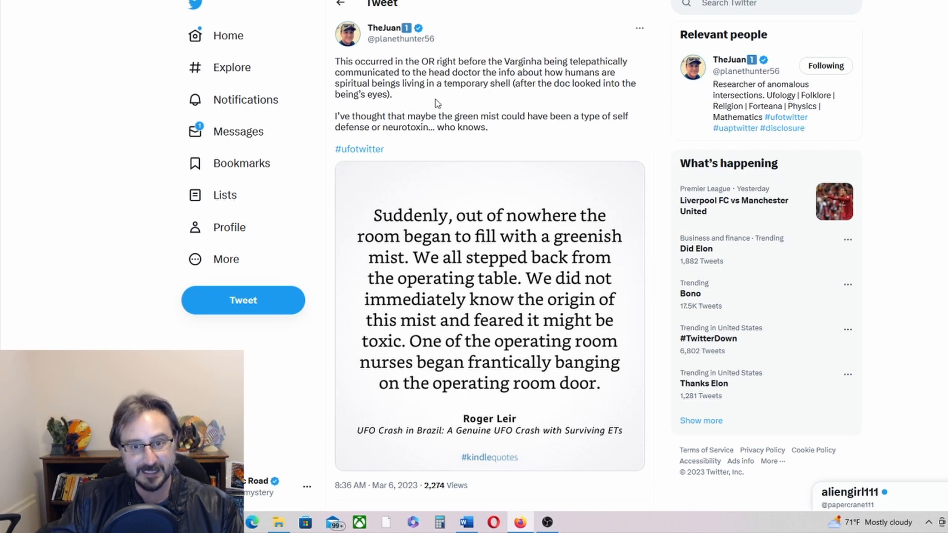
mouse_move(526, 97)
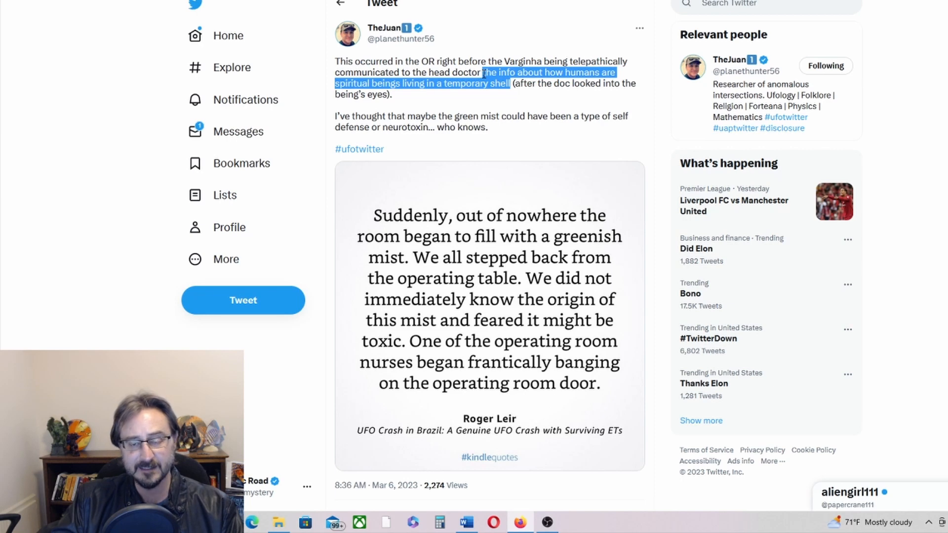
left_click(499, 97)
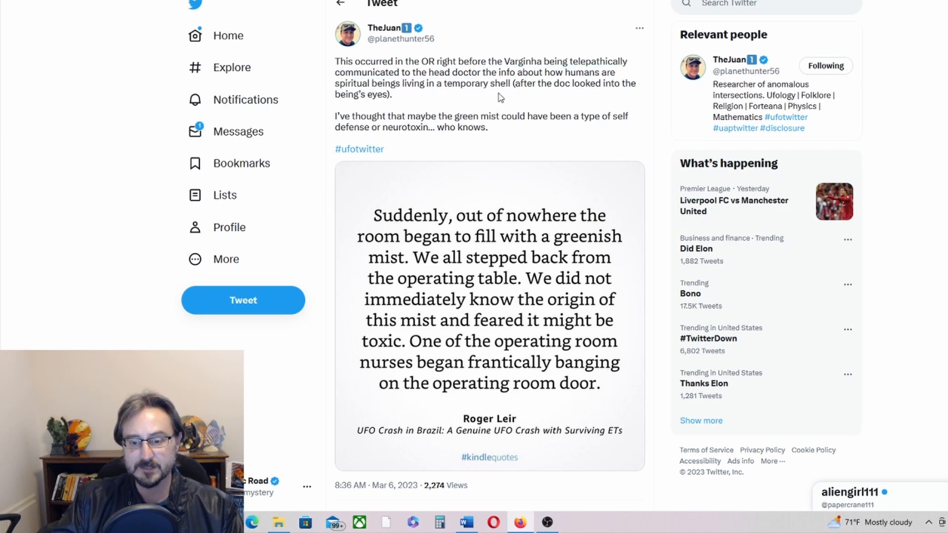
mouse_move(490, 428)
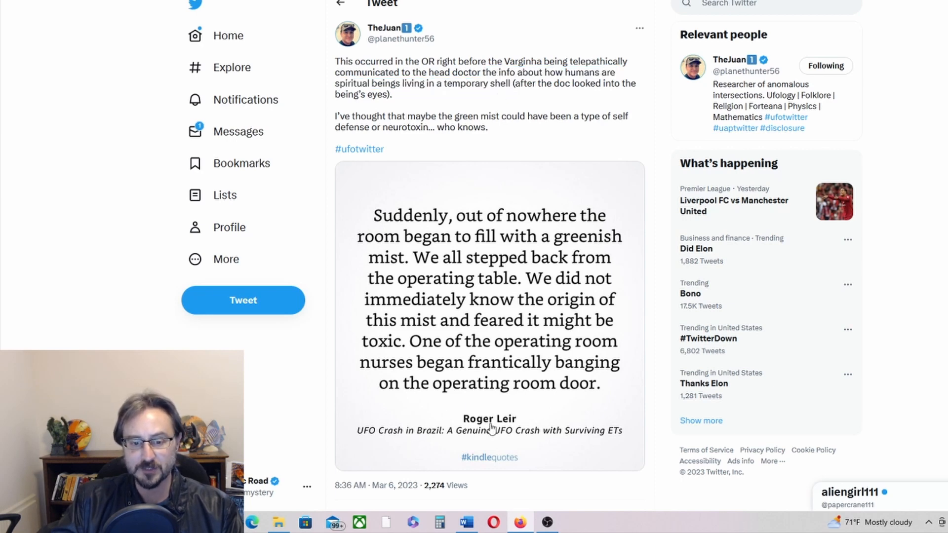
mouse_move(495, 440)
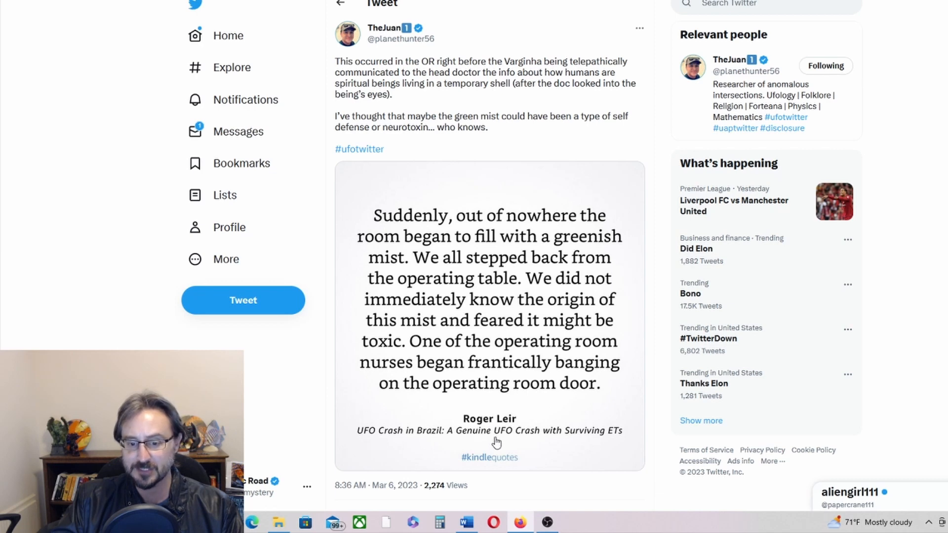
mouse_move(571, 440)
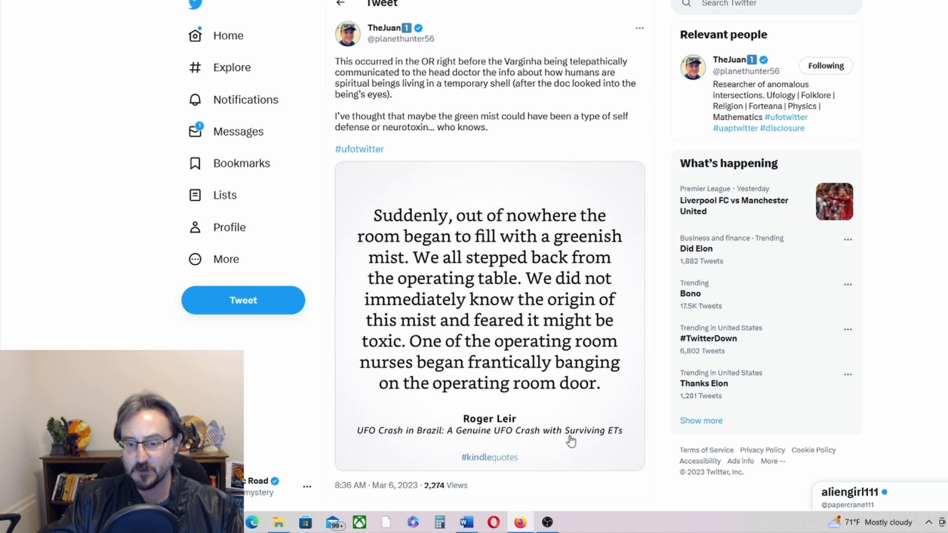
mouse_move(517, 236)
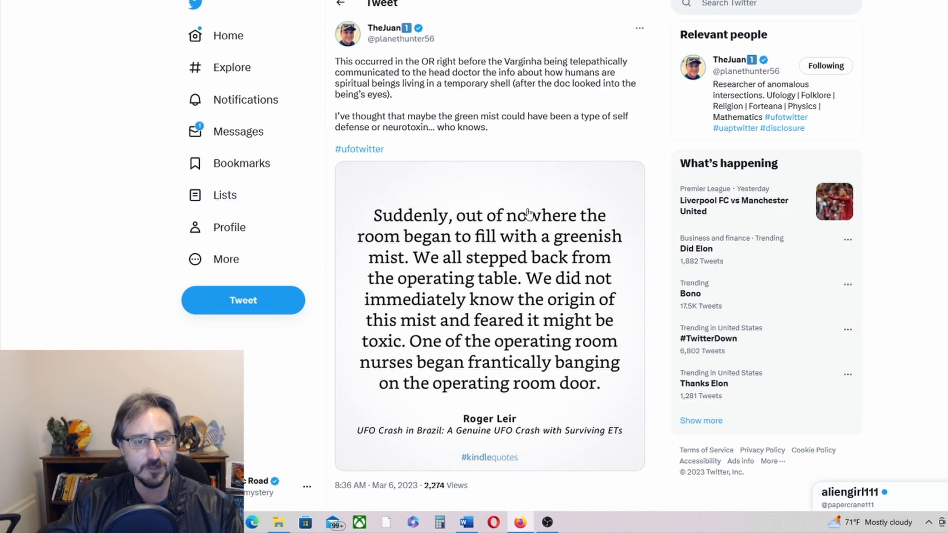
mouse_move(522, 235)
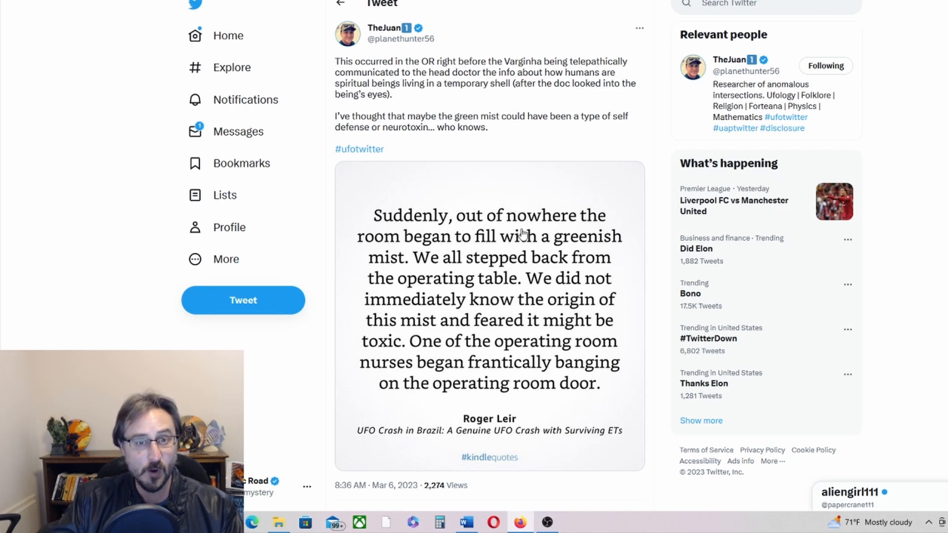
mouse_move(517, 239)
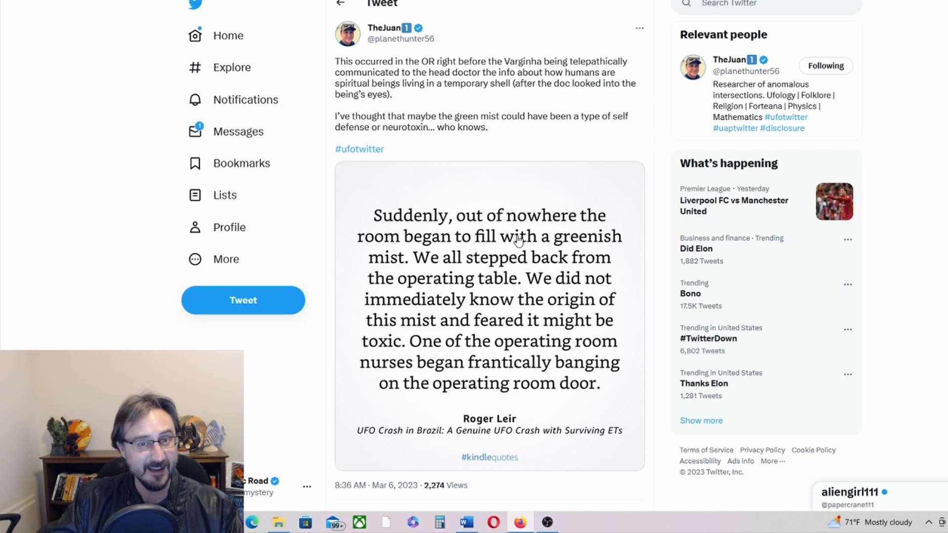
scroll("down", 3)
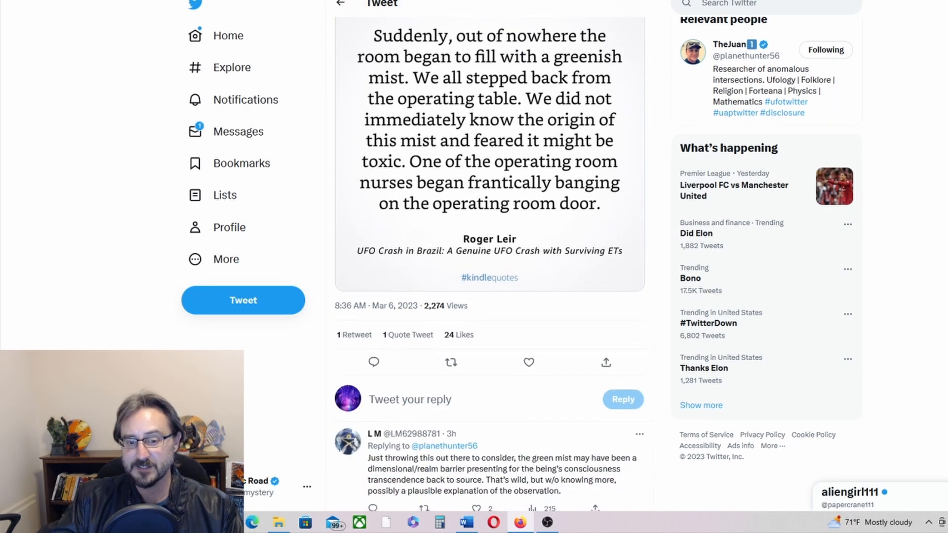
scroll("down", 3)
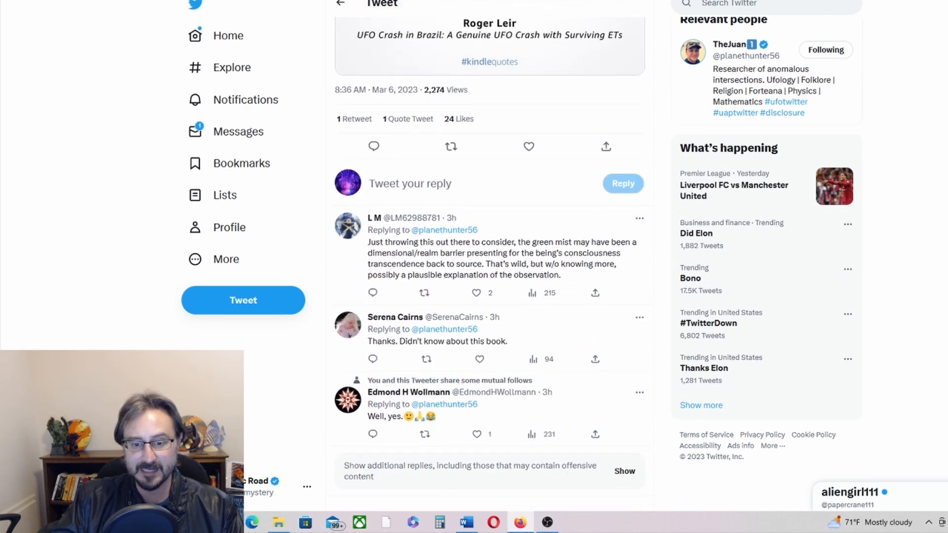
scroll("down", 3)
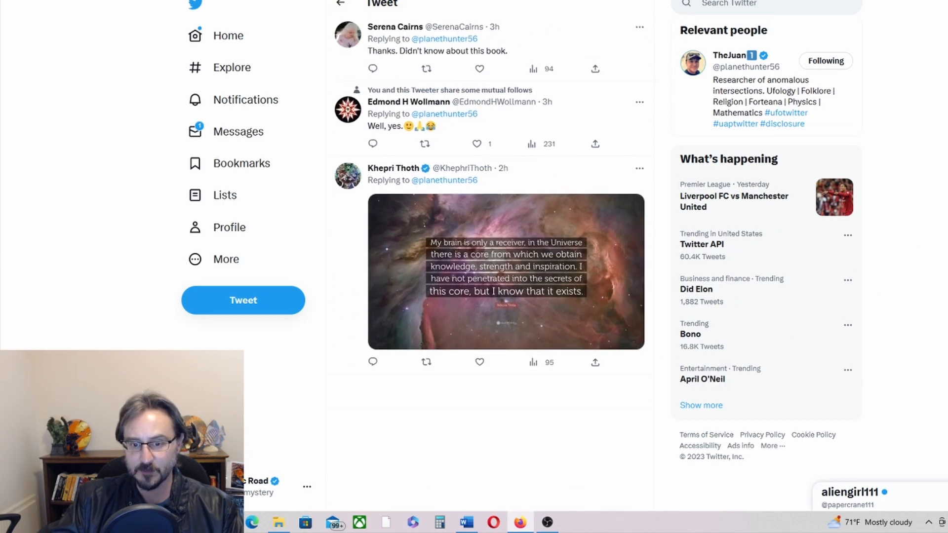
scroll("up", 3)
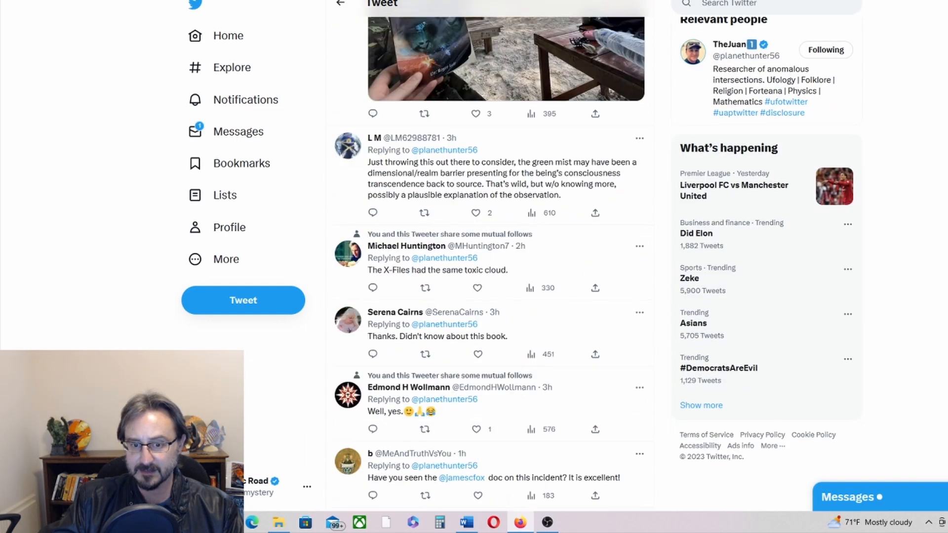
scroll("up", 3)
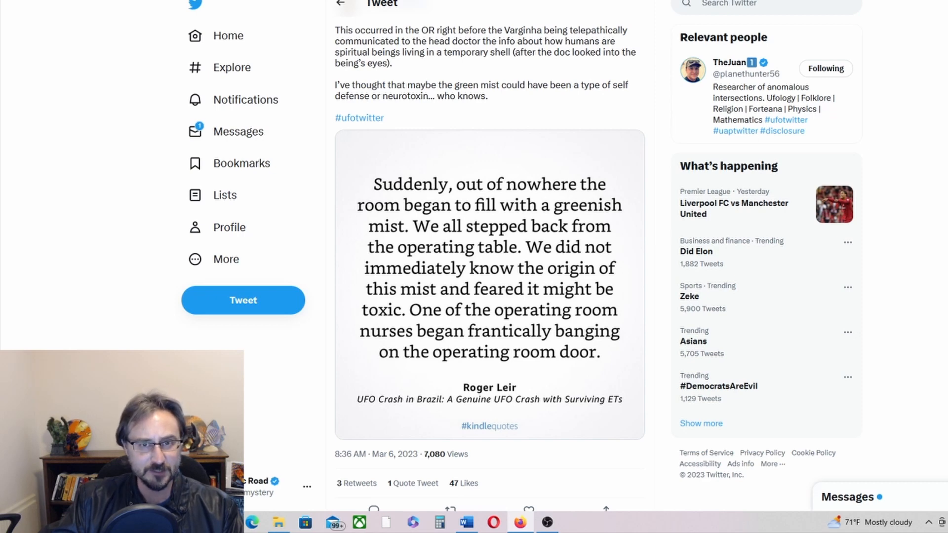
scroll("up", 3)
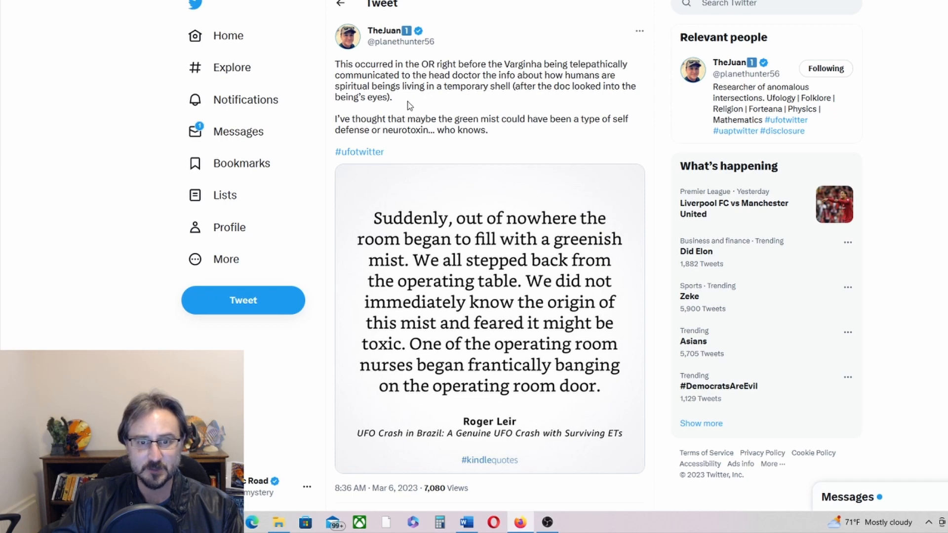
mouse_move(434, 97)
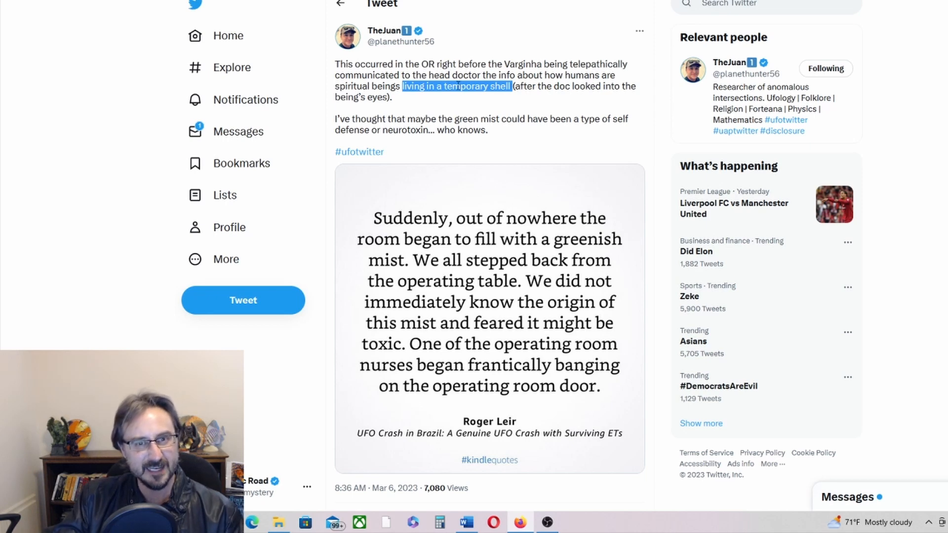
left_click(471, 85)
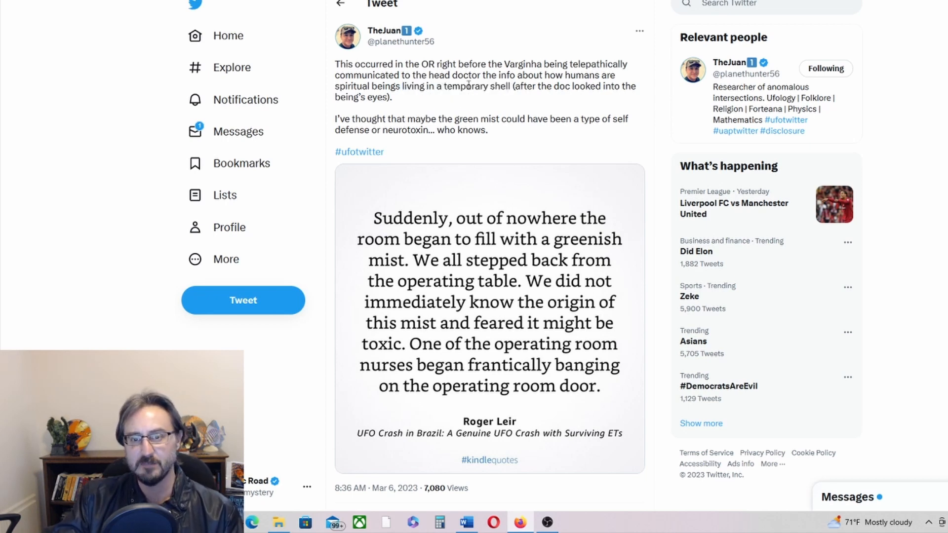